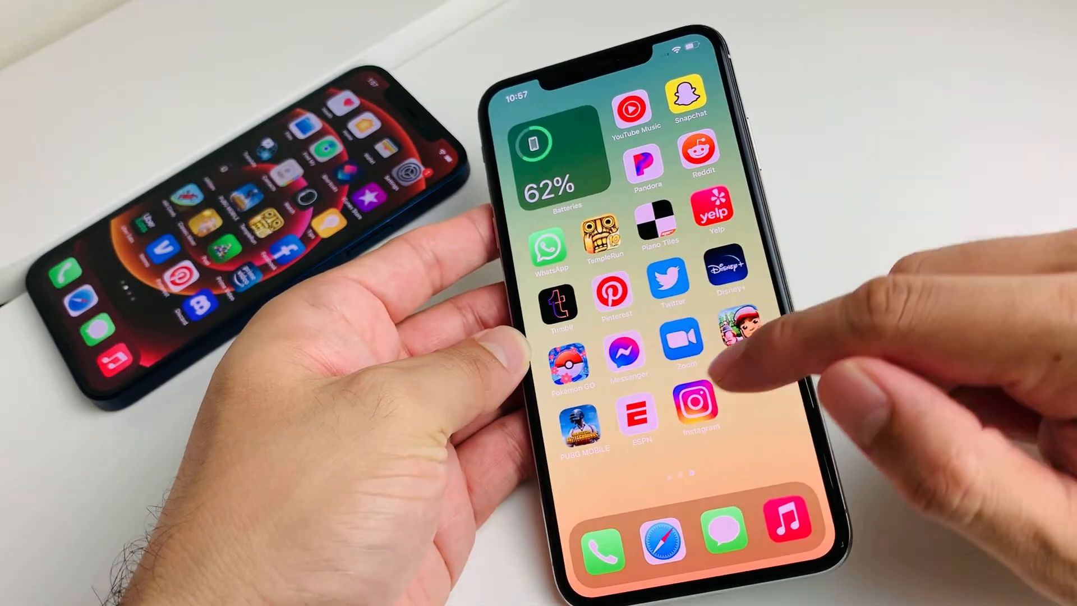
# - Launch Instagram, open Settings from the profile menu, and choose Add Account under Logins
pyautogui.click(700, 404)
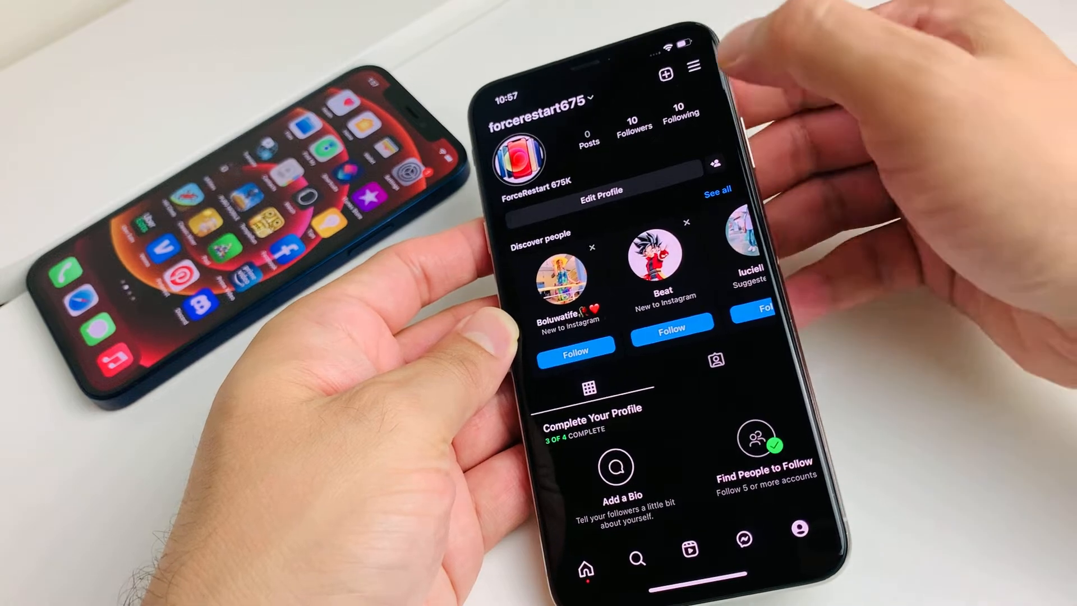
pyautogui.click(694, 64)
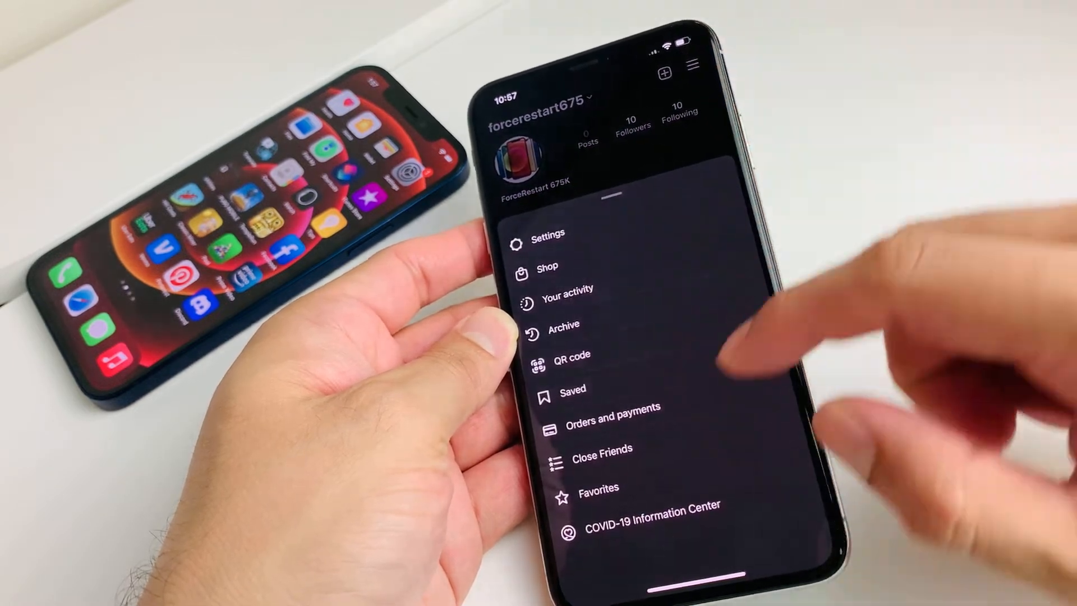
pyautogui.click(548, 234)
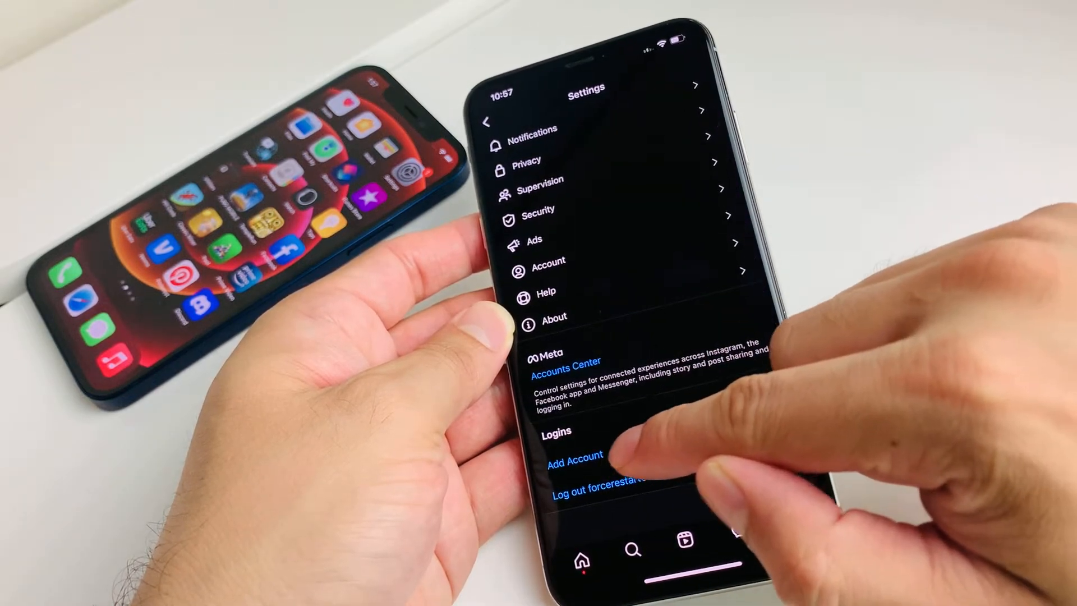
pyautogui.click(574, 455)
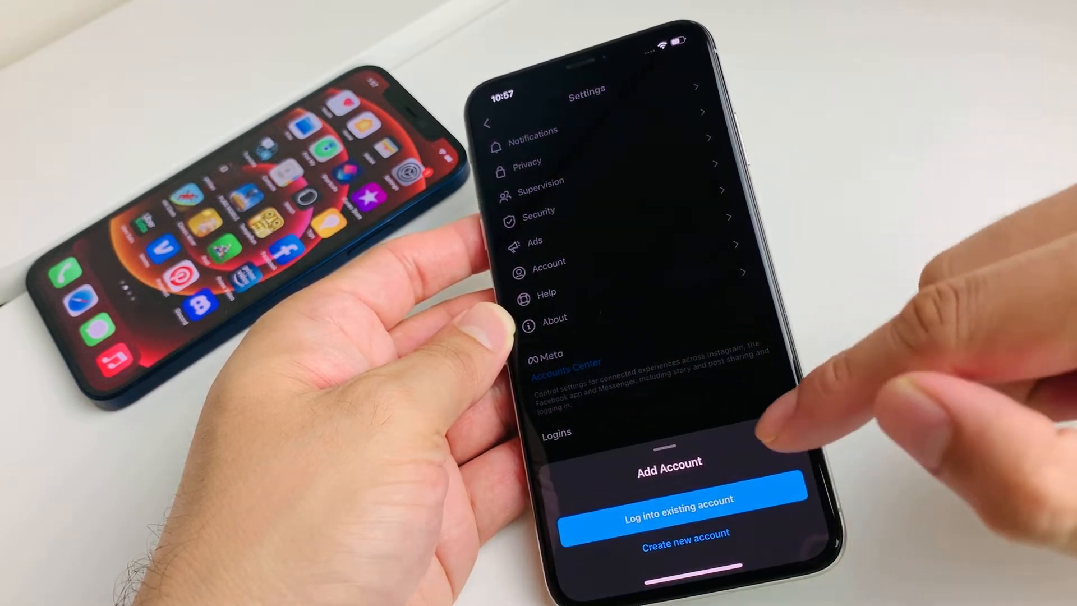